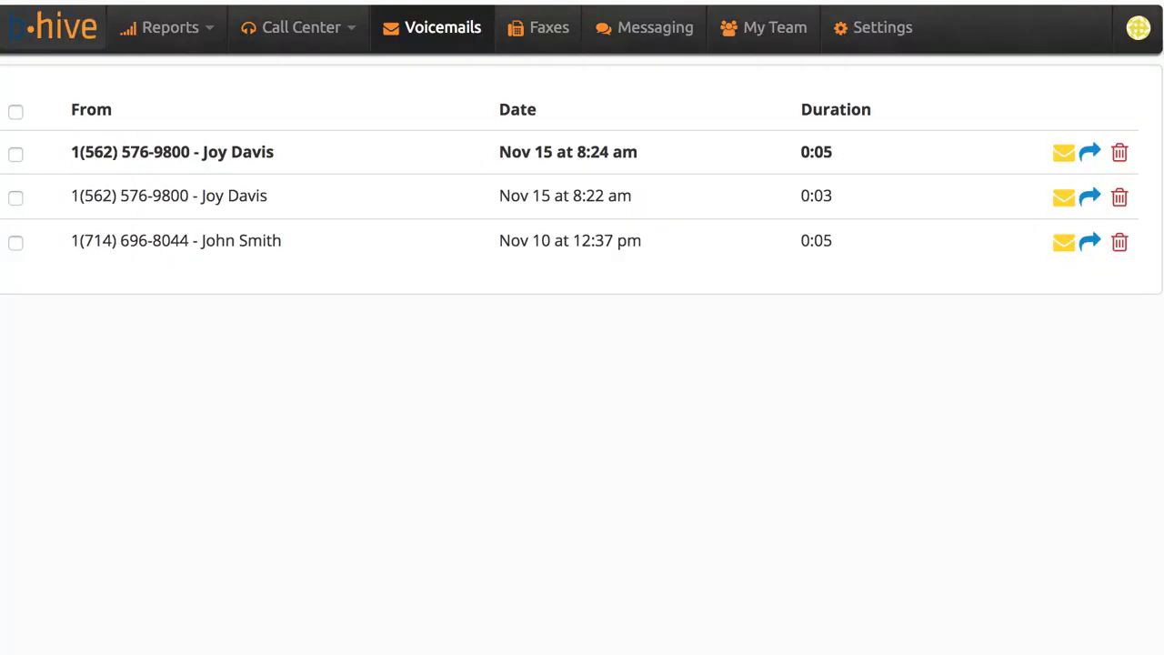
Step: Reveal the account dropdown from the user avatar in the top-right corner
left_click(1139, 28)
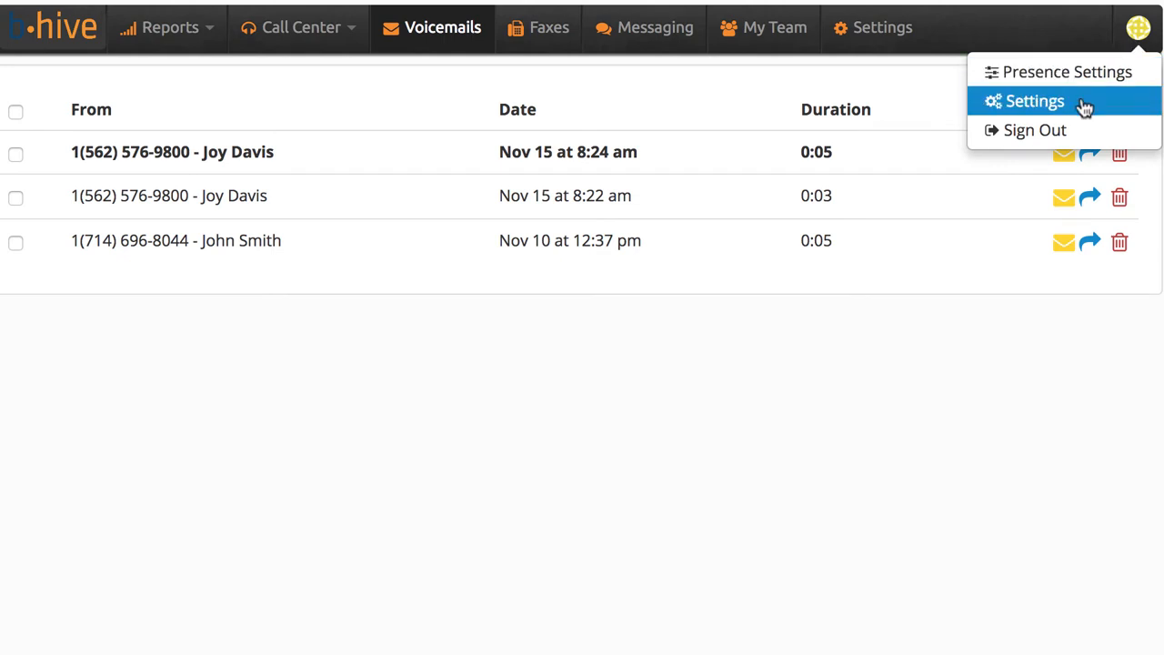
Step: Show the Personal Settings with name, email, mobile number and extension, leaving them unedited
left_click(1033, 102)
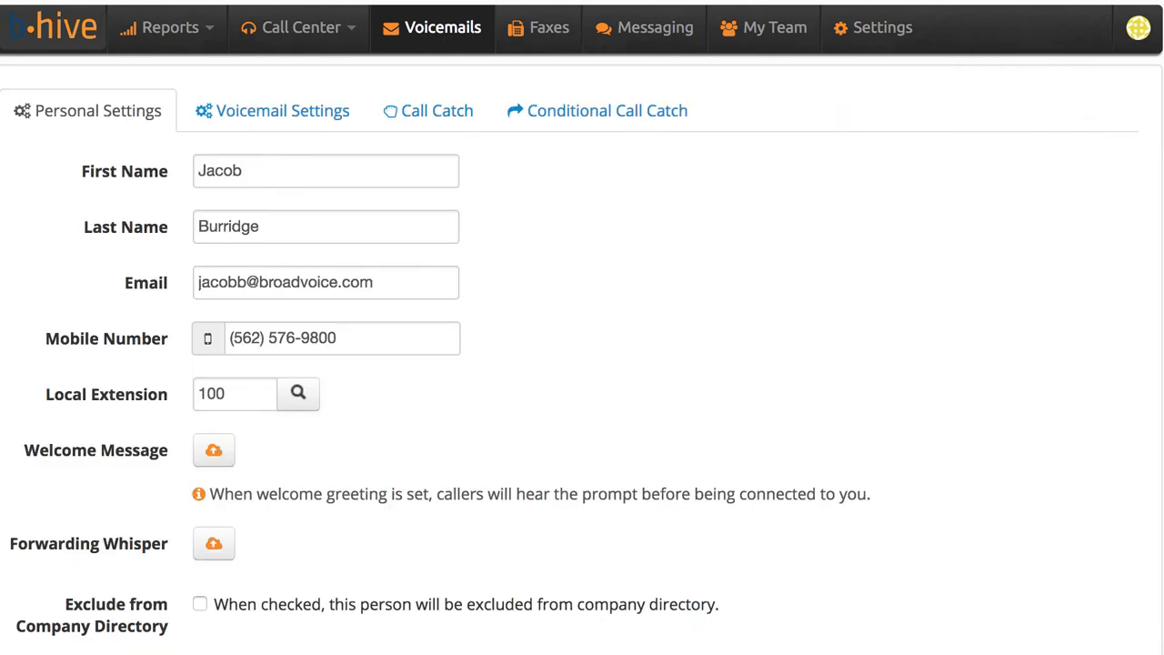
scroll("down", 3)
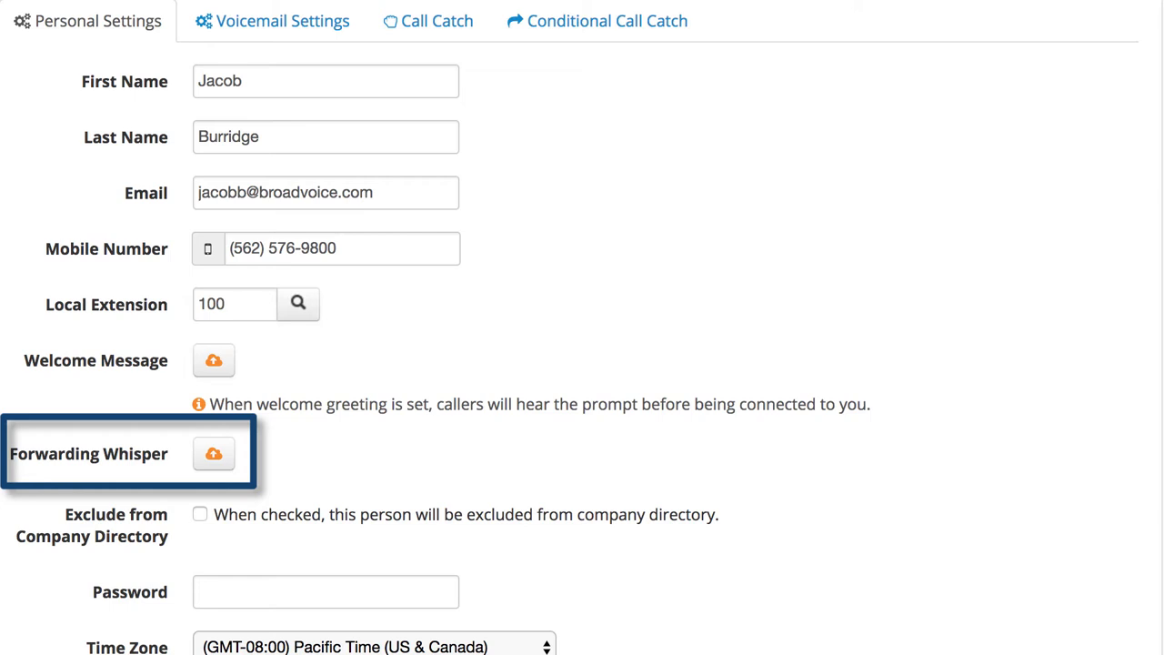
left_click(213, 453)
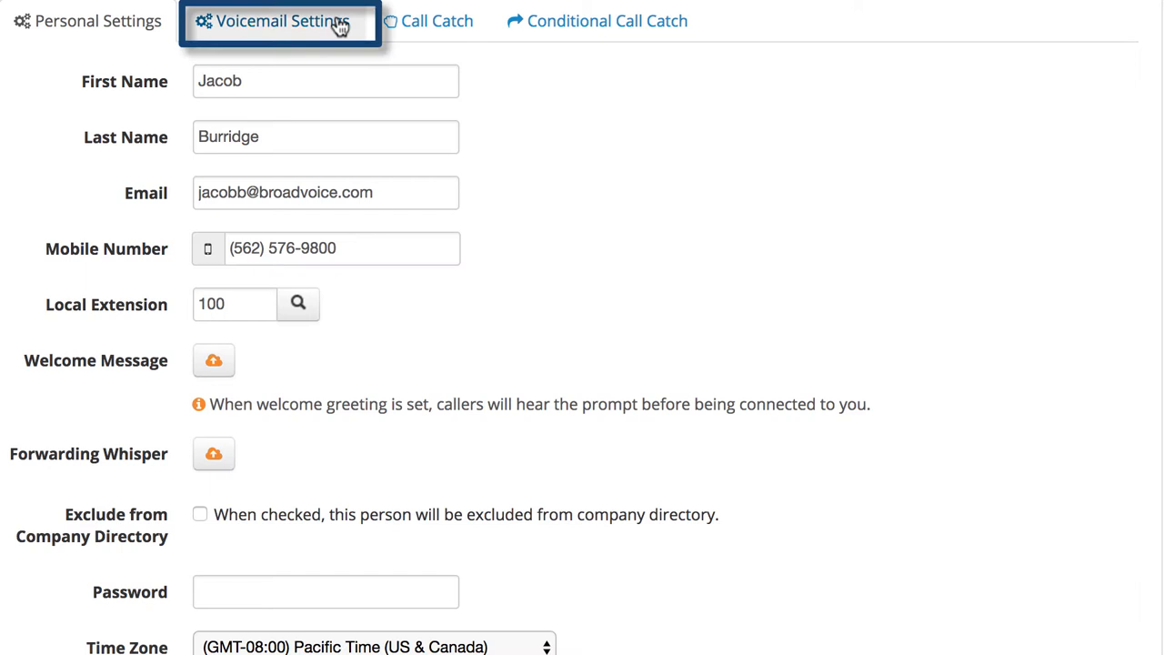
Step: Switch to Voicemail Settings and upload Jacob's Main Voicemail recording as the greeting
left_click(281, 22)
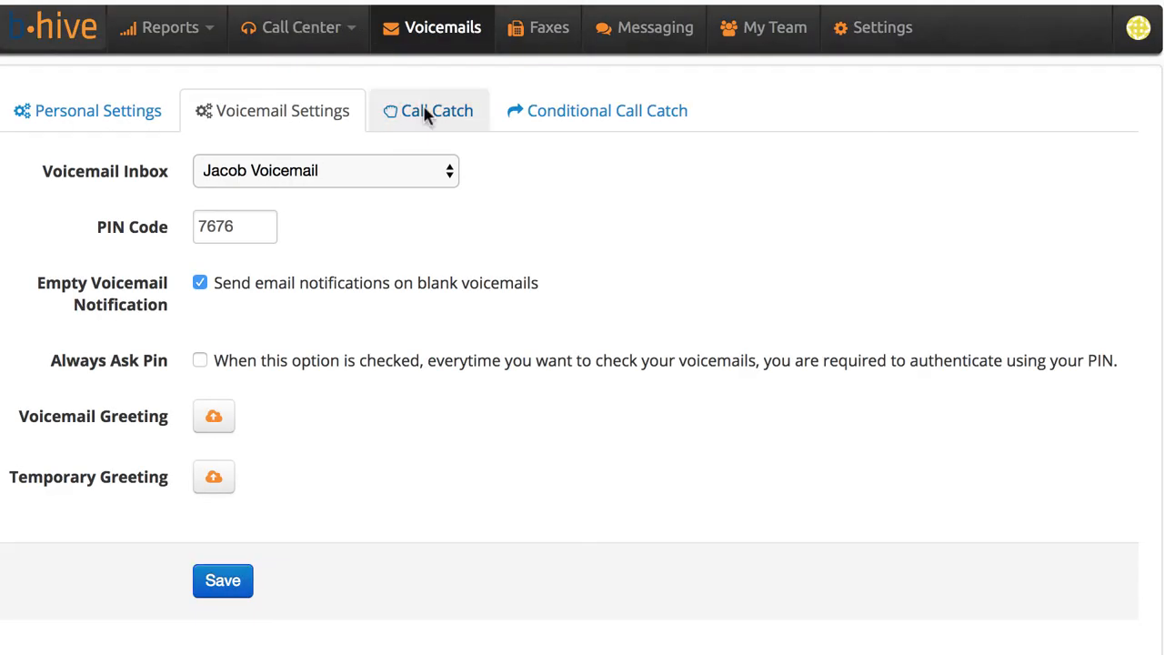
mouse_move(494, 243)
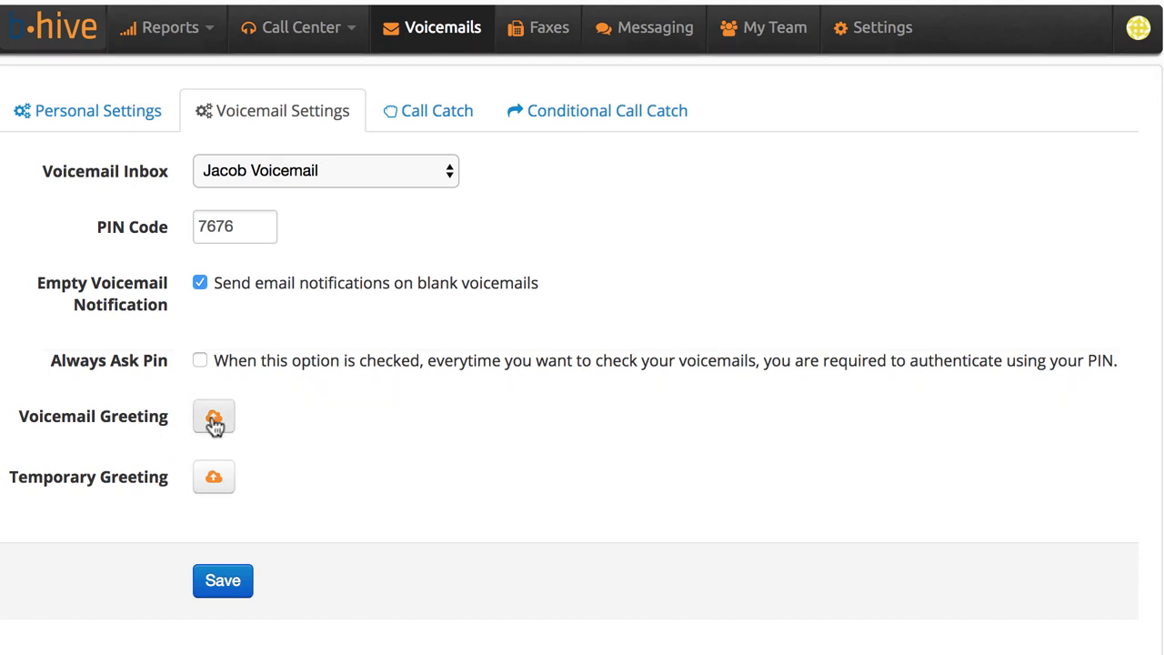
left_click(213, 417)
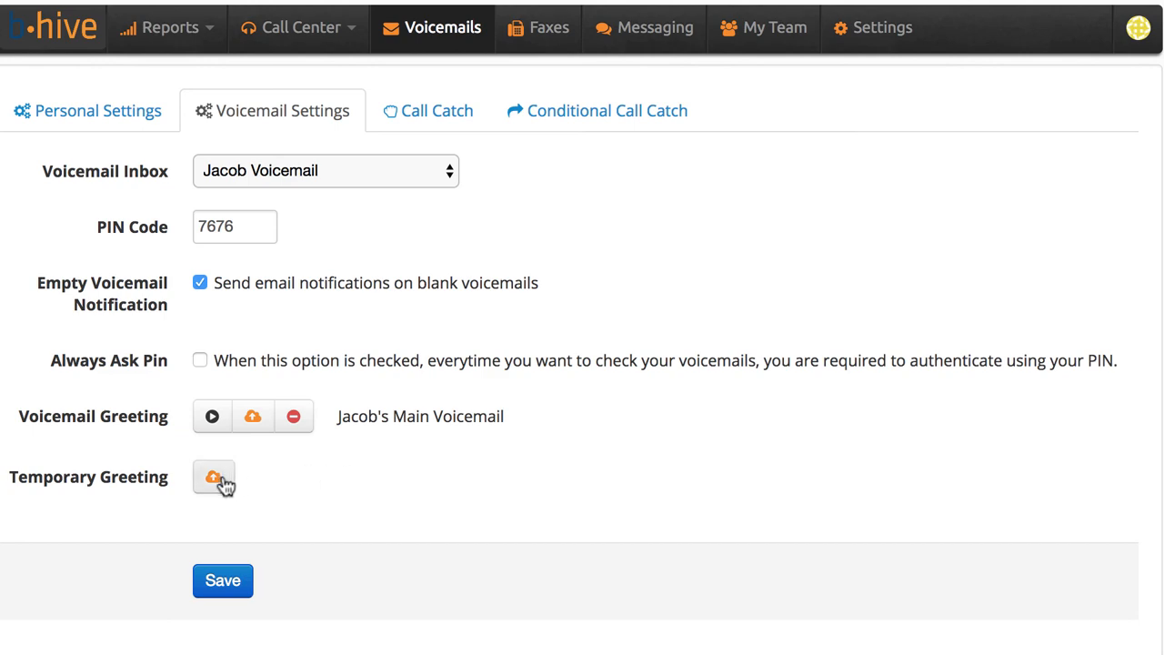
Step: Add a temporary holiday greeting, then remove it so only the main greeting remains
left_click(213, 477)
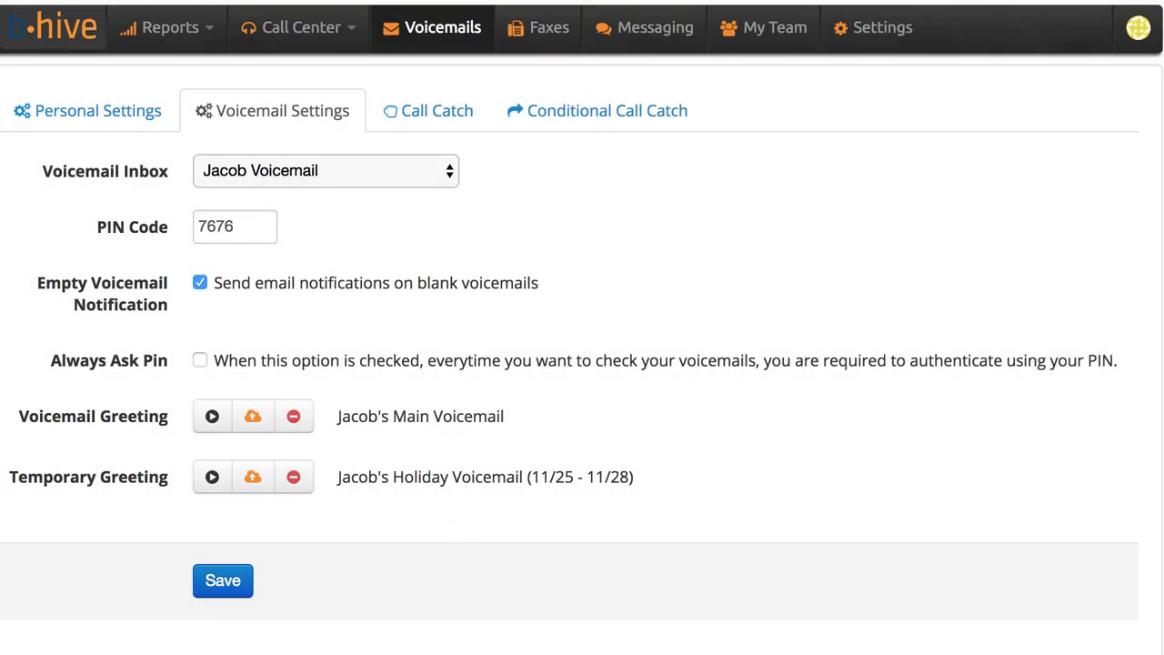
mouse_move(47, 553)
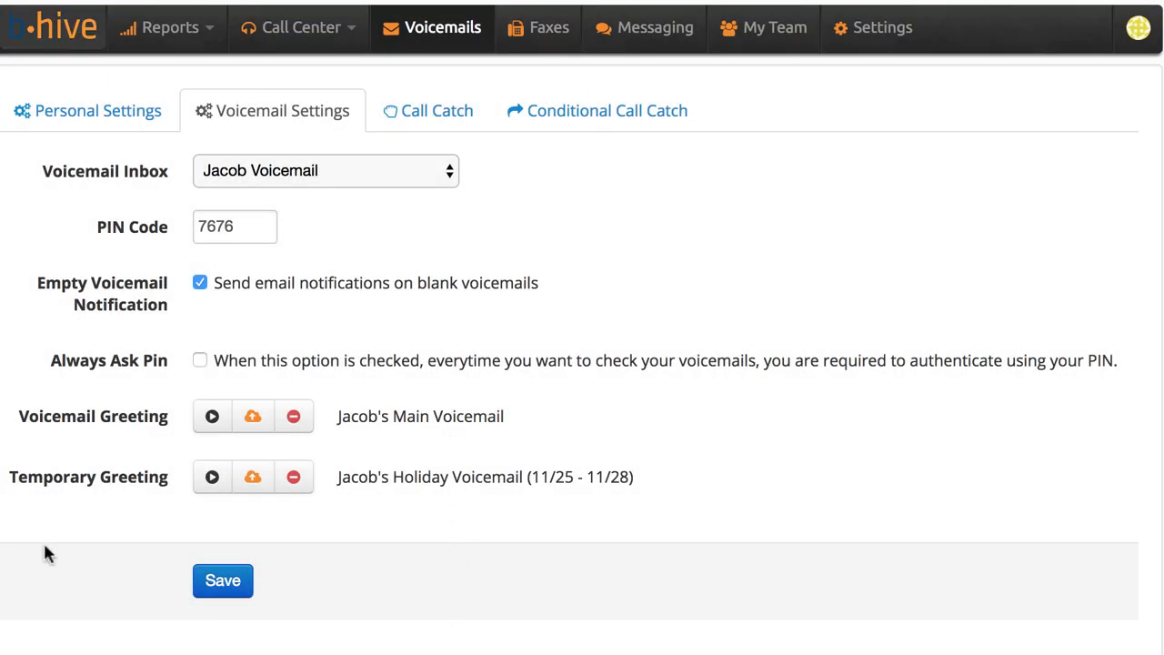
left_click(293, 476)
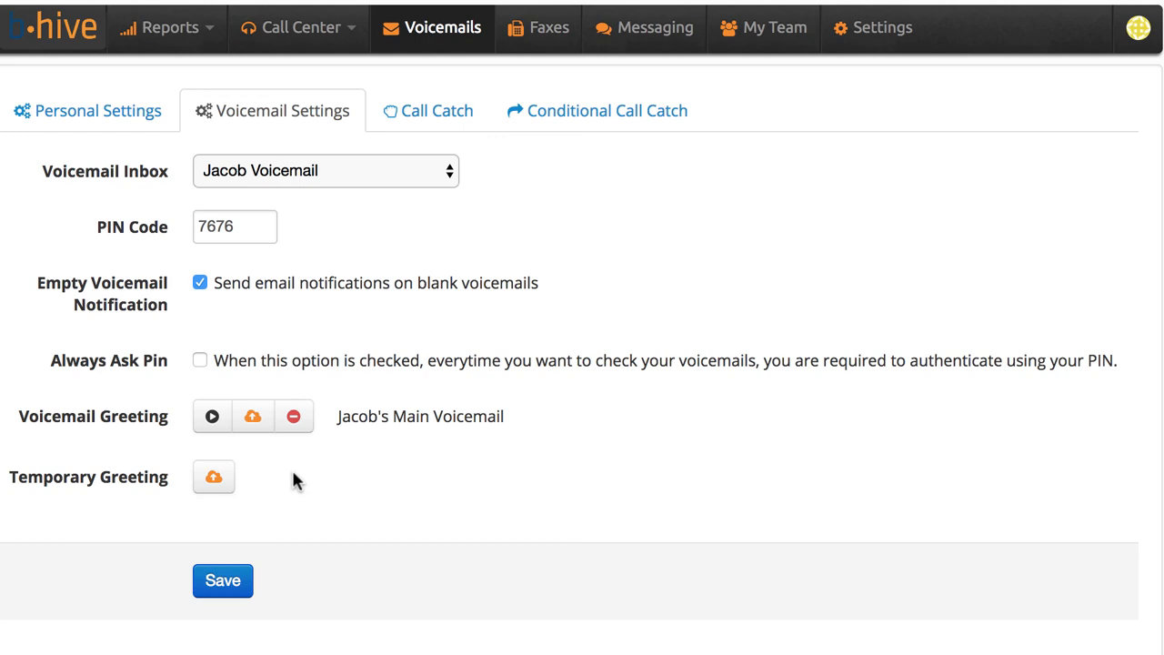